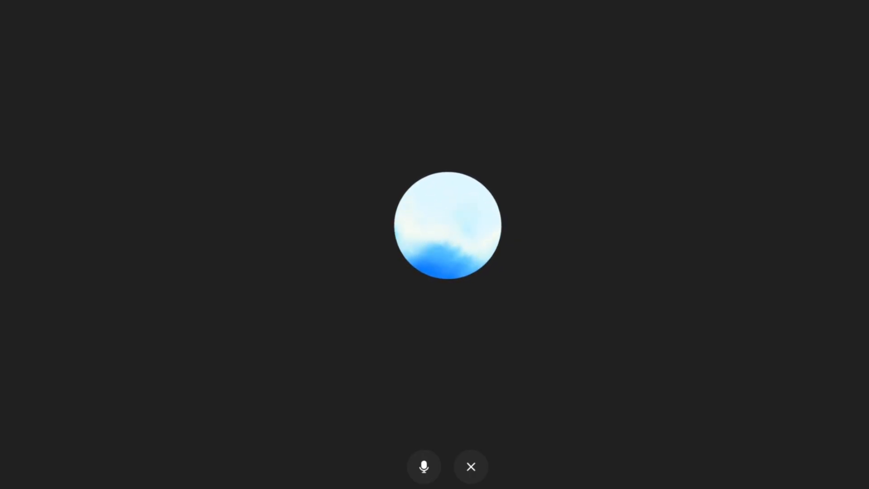
- End the voice conversation to return to the Evony TKR Data Extractor start page
left_click(471, 466)
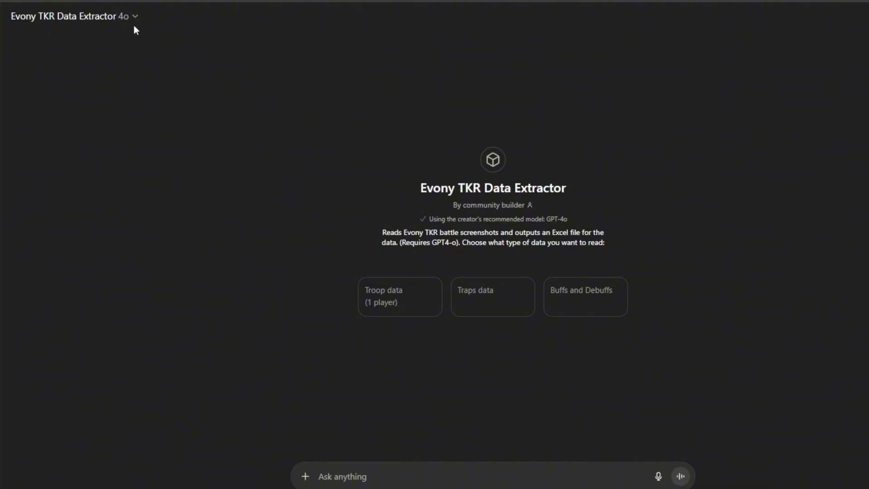
mouse_move(146, 31)
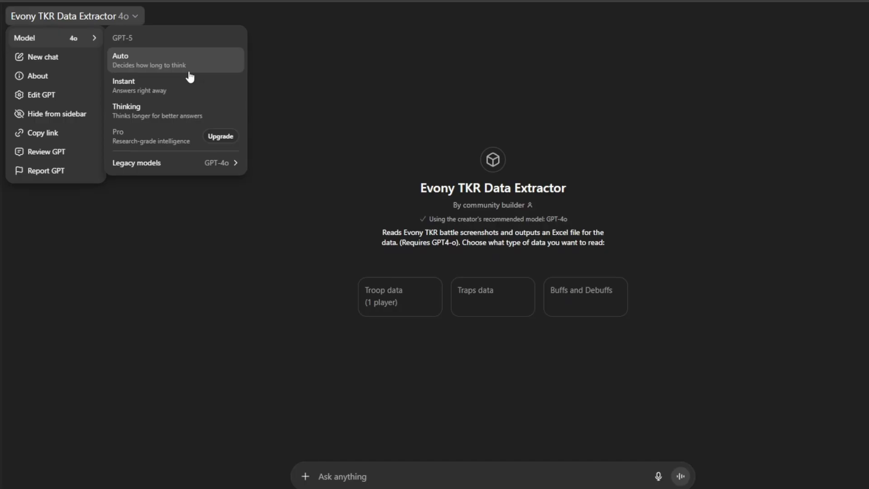
mouse_move(201, 162)
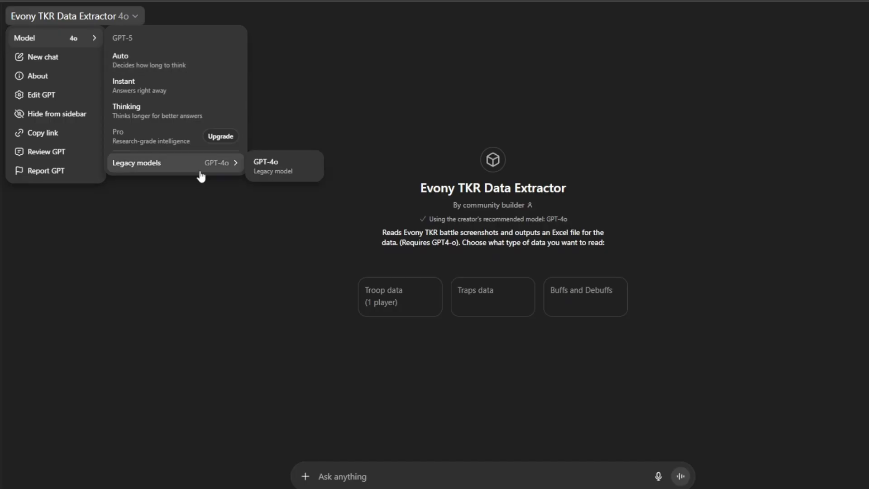
mouse_move(200, 170)
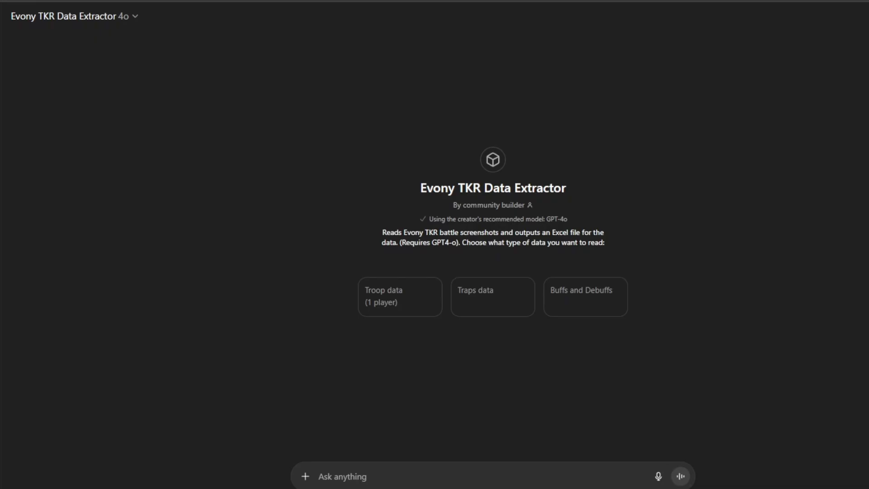
mouse_move(4, 115)
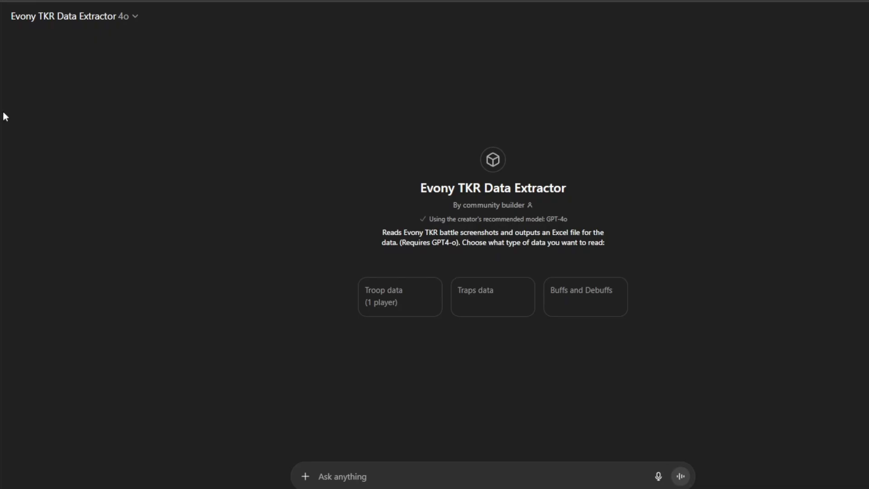
mouse_move(450, 235)
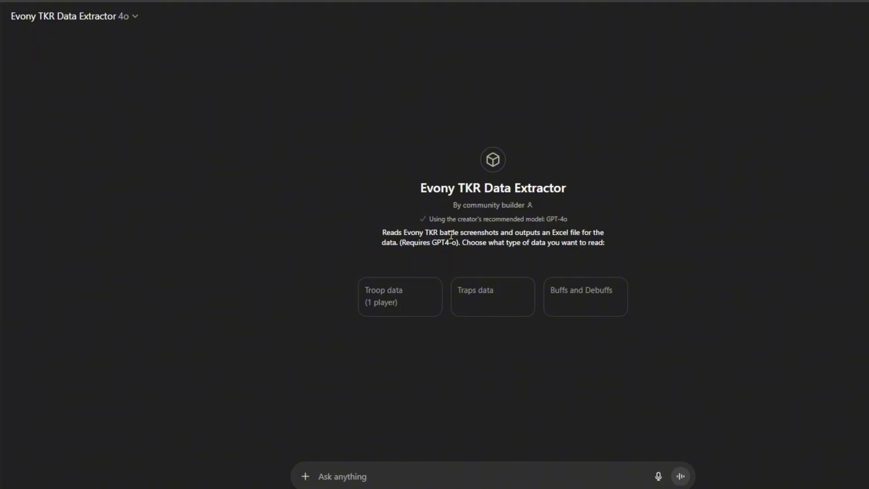
mouse_move(715, 299)
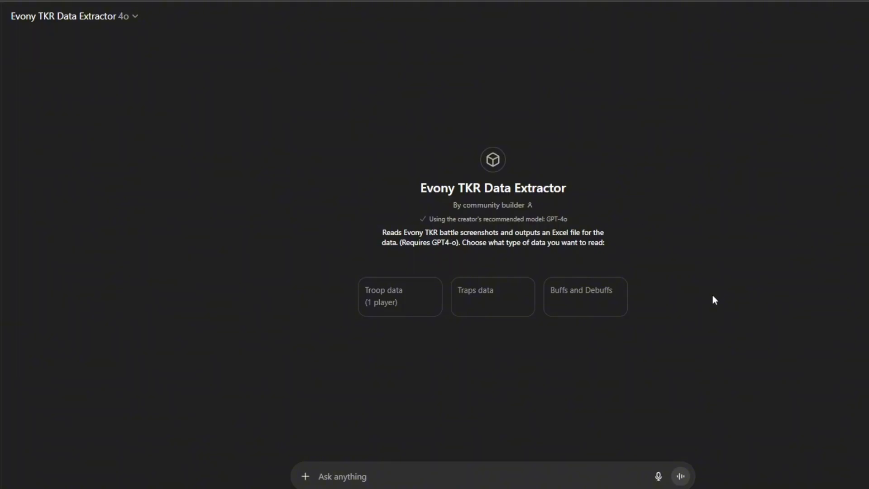
- Start a one-player Troop data extraction and submit the player name 'Summer'
left_click(399, 296)
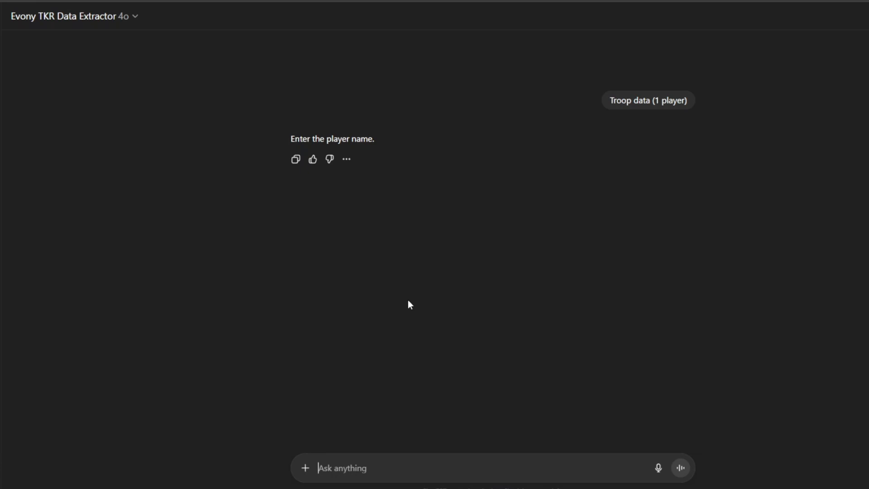
type("Sum")
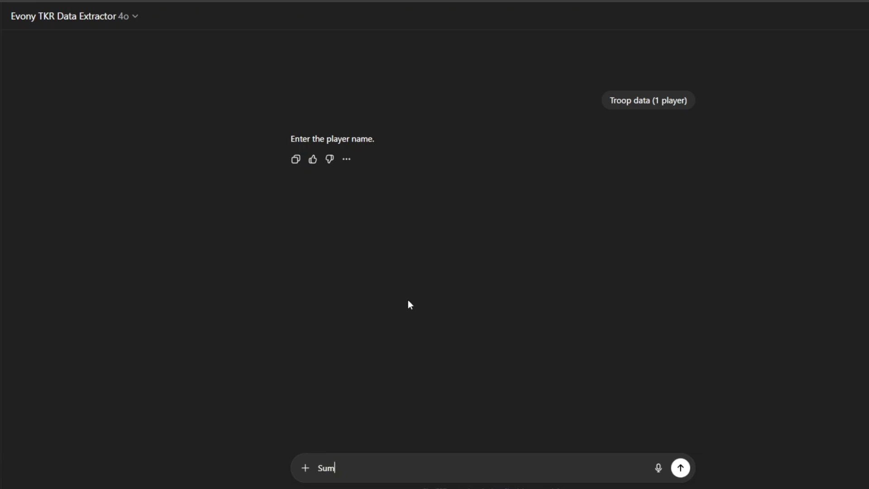
left_click(680, 467)
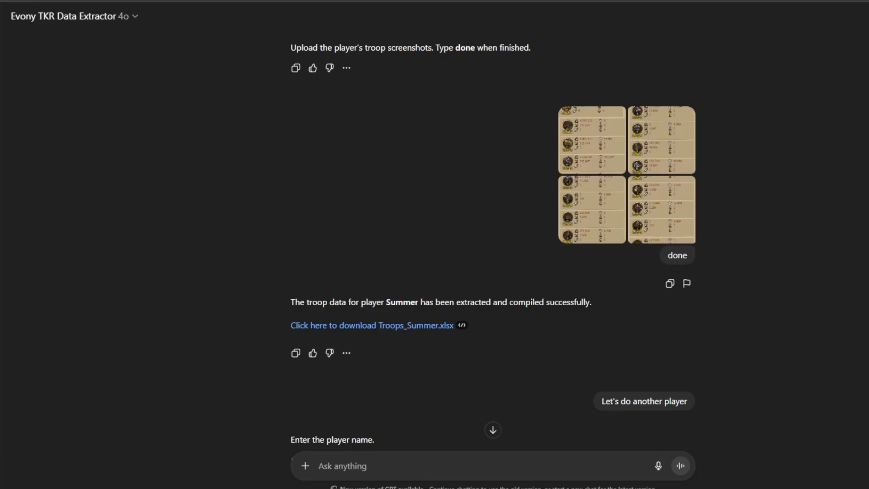
- Scroll past the Oscar and Azrael results and open Troops_Summer.xlsx in Excel
scroll("down", 3)
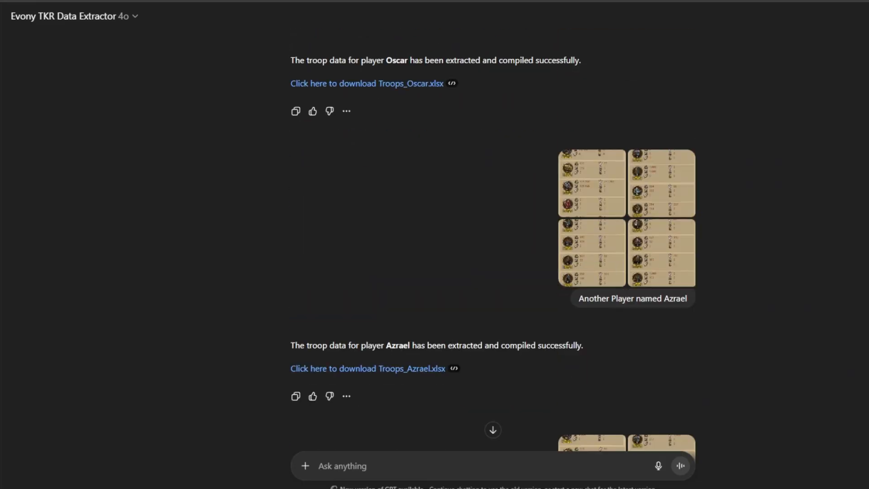
scroll("down", 3)
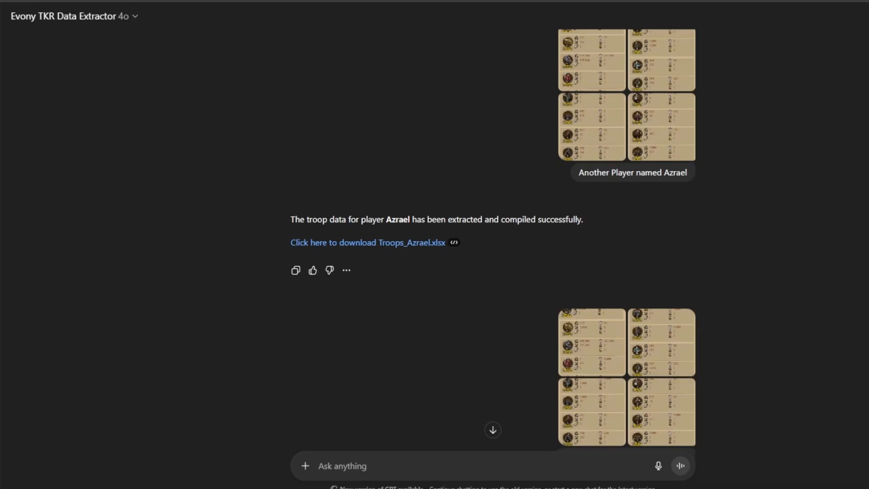
left_click(363, 243)
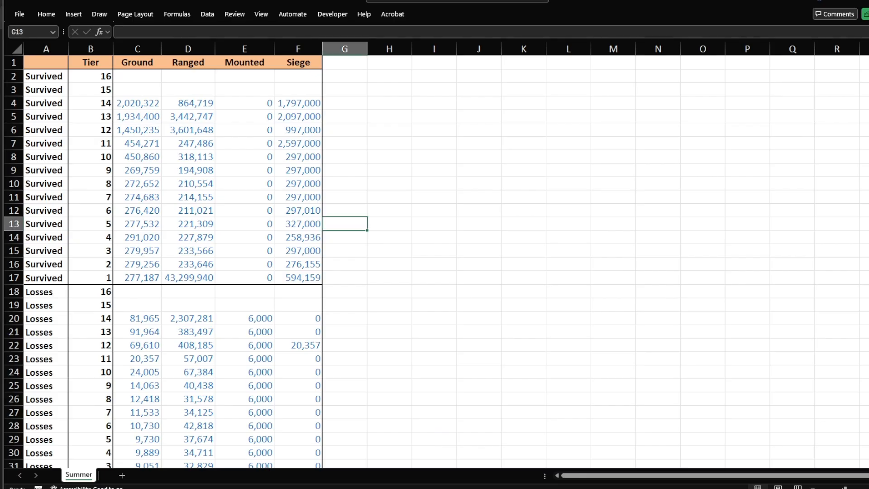
left_click(188, 117)
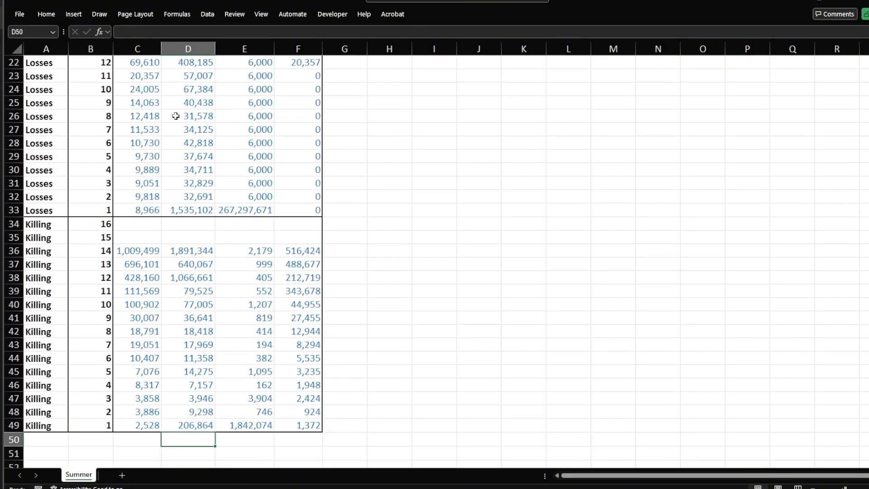
left_click(188, 425)
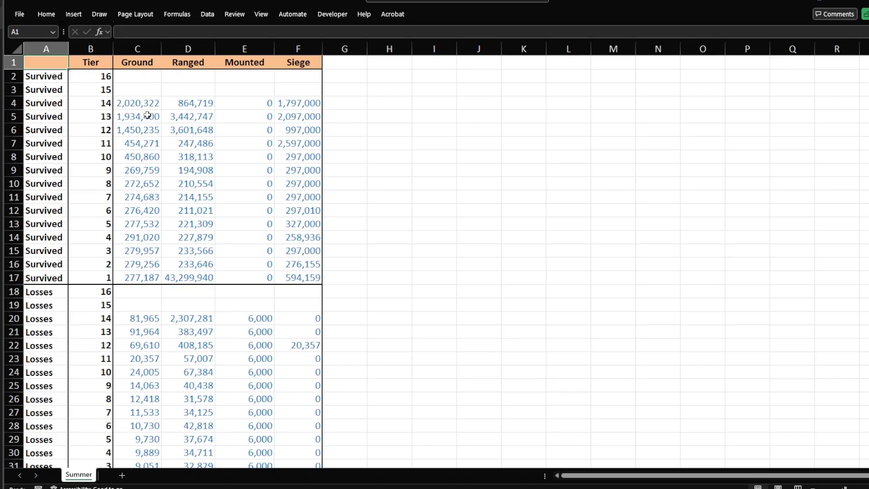
left_click(137, 89)
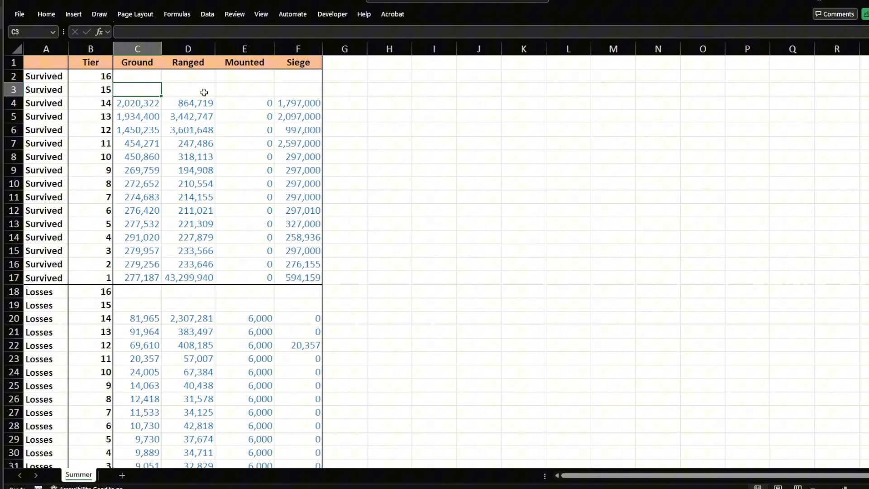
mouse_move(178, 97)
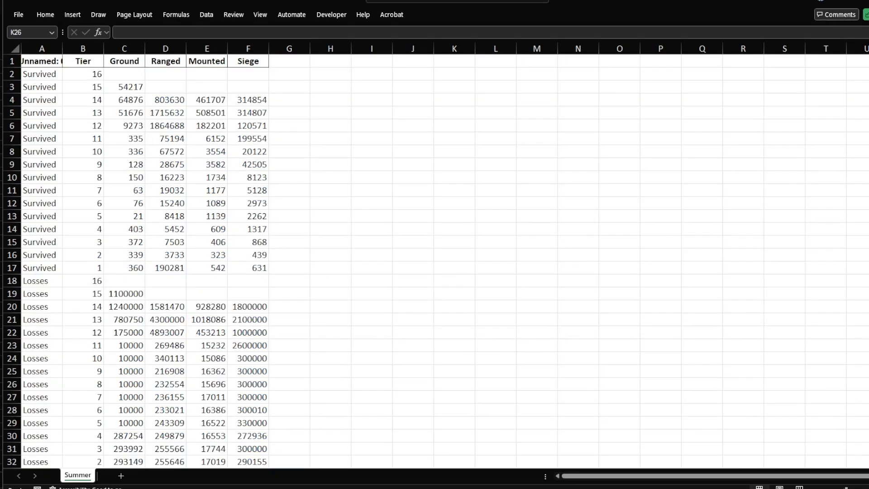
mouse_move(724, 158)
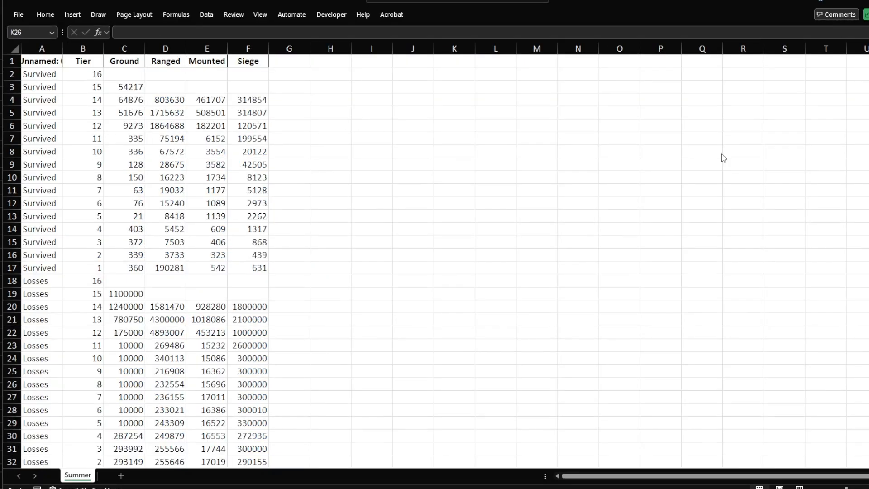
left_click(454, 383)
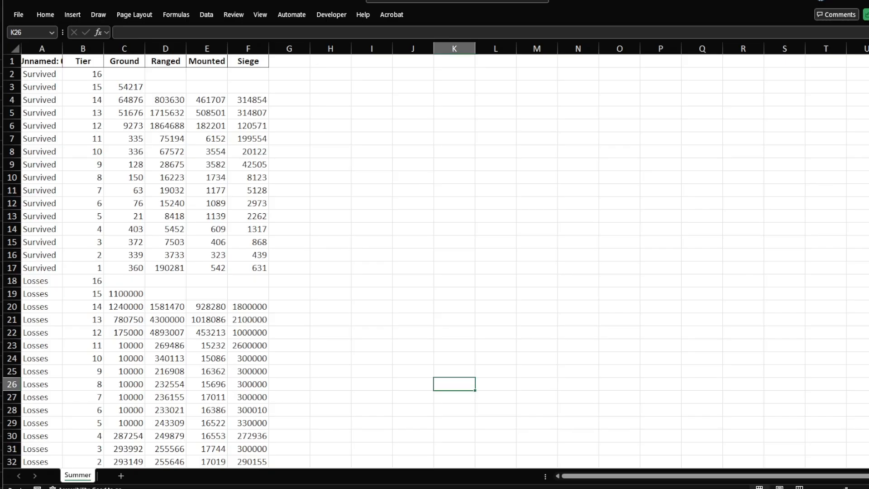
scroll("down", 3)
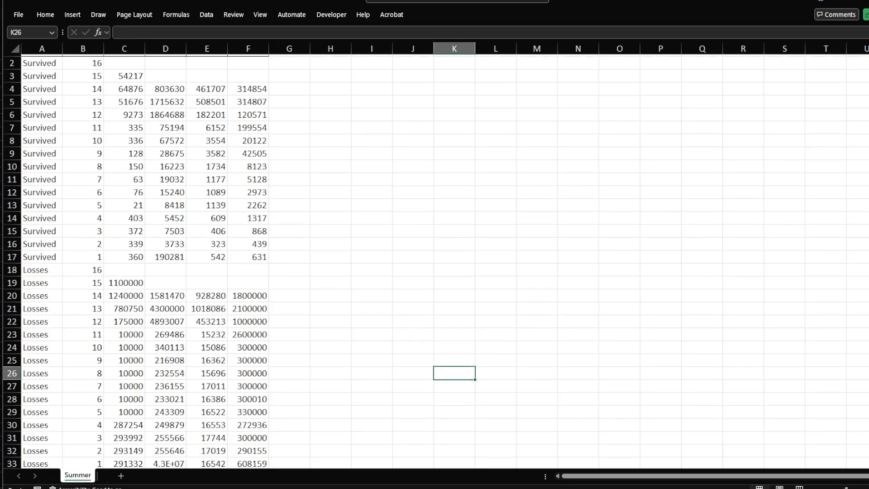
scroll("down", 3)
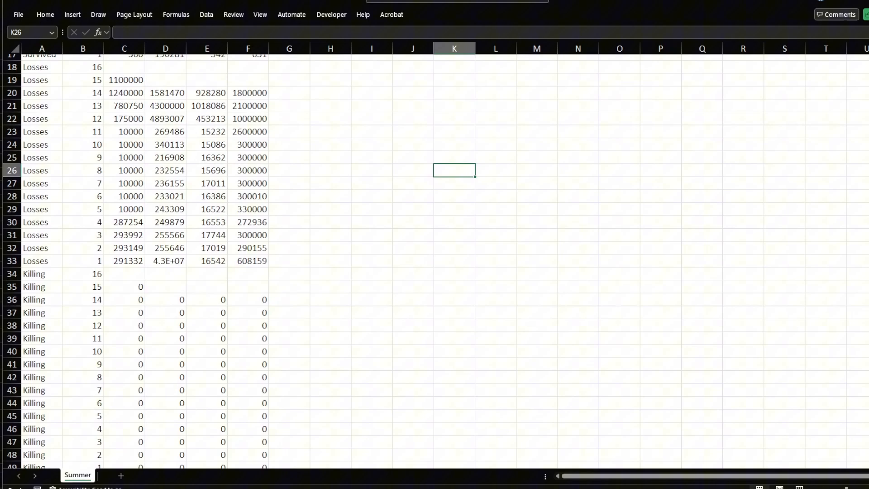
scroll("down", 3)
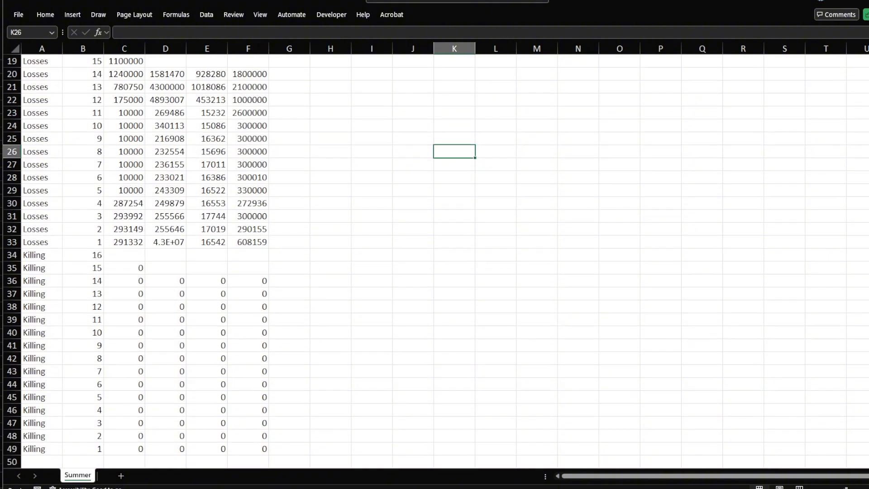
scroll("up", 3)
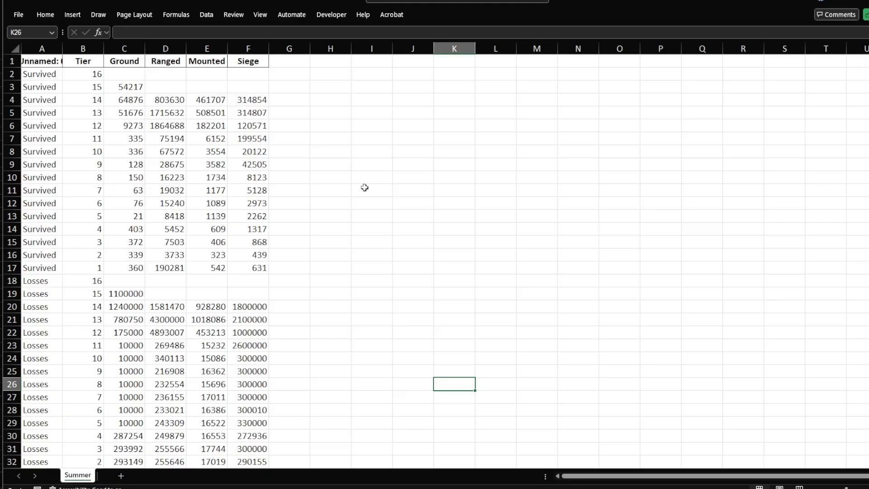
mouse_move(361, 185)
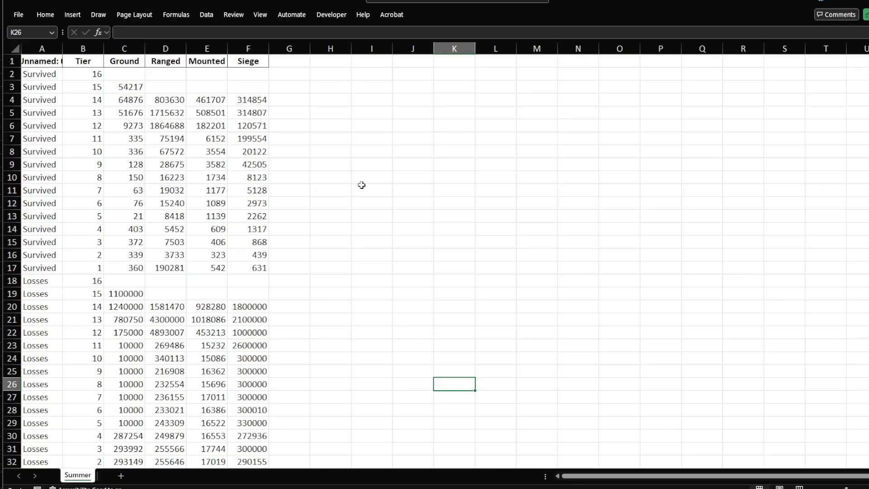
mouse_move(295, 165)
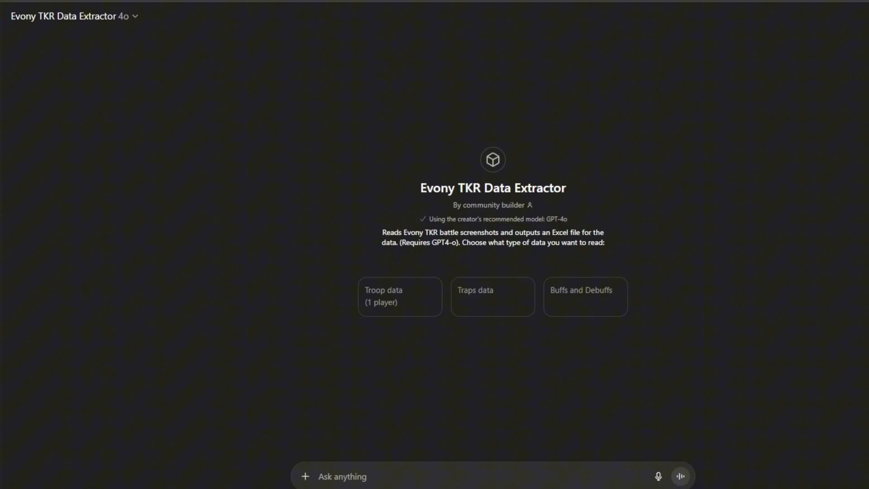
mouse_move(583, 296)
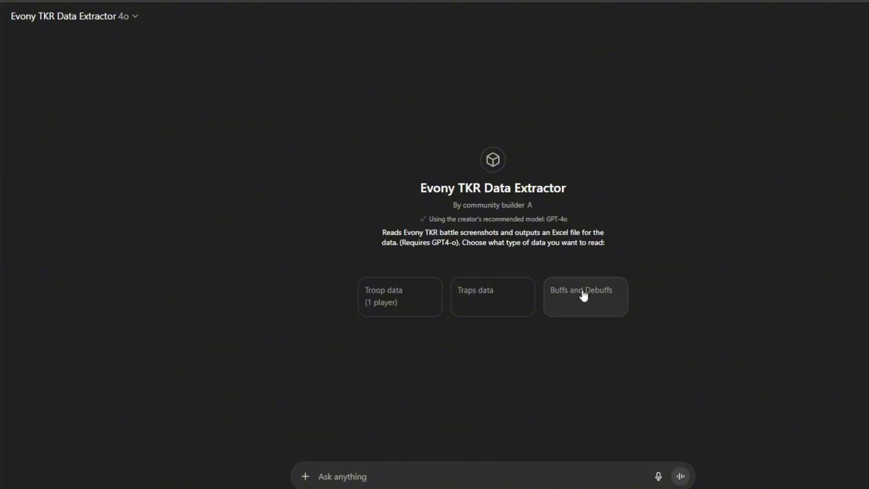
- Start a Buffs and Debuffs extraction and answer 'attack' for the report type
left_click(585, 297)
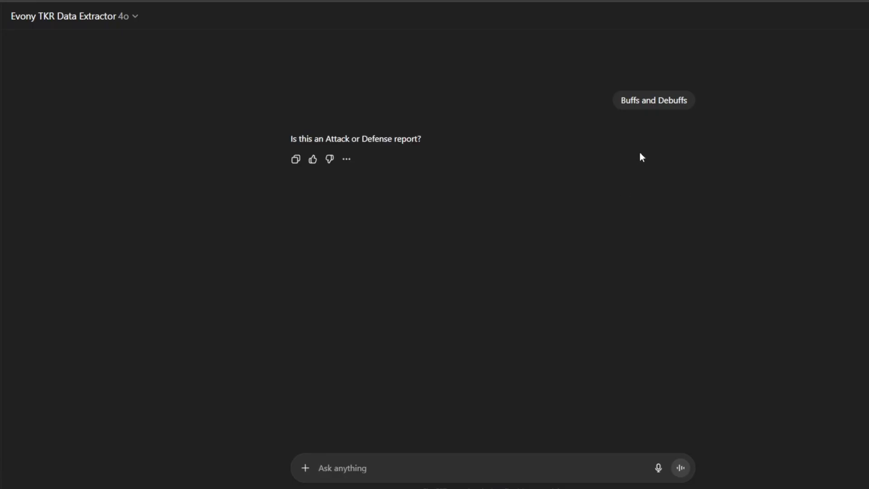
mouse_move(524, 465)
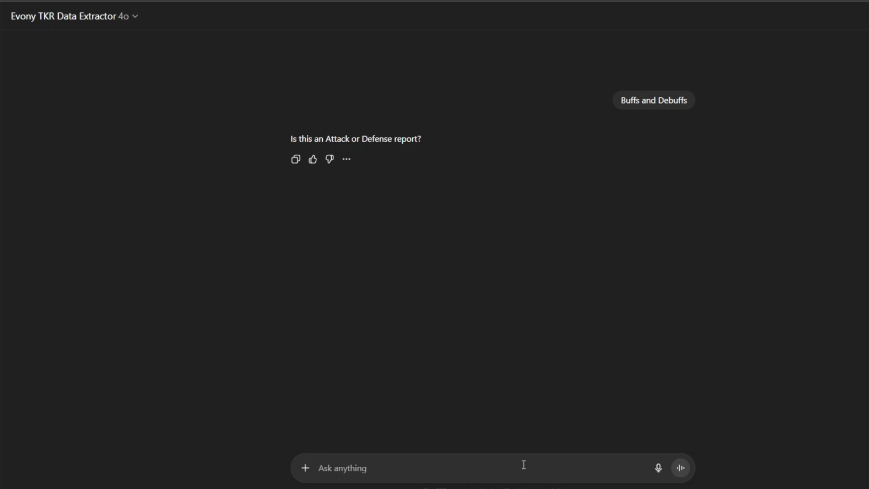
type("a")
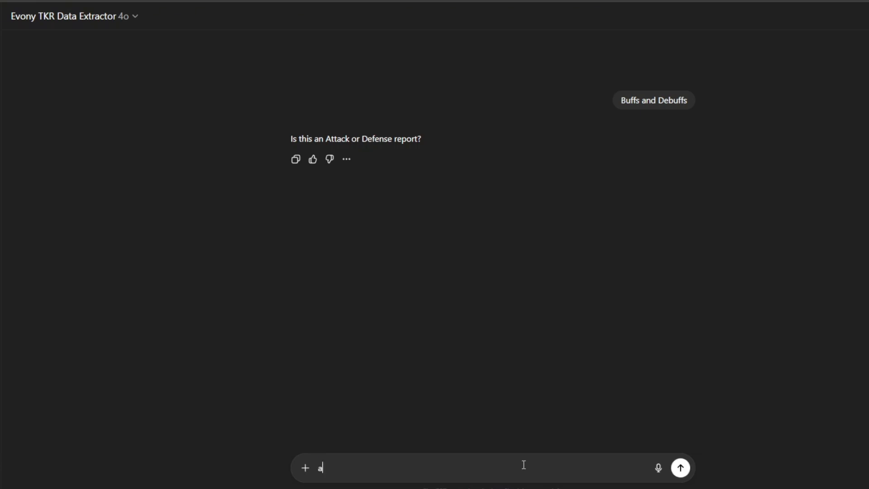
left_click(680, 468)
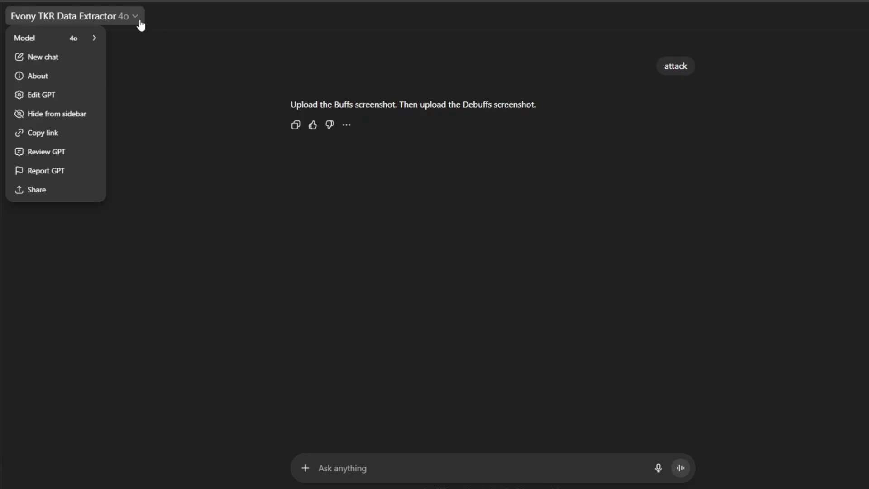
mouse_move(52, 152)
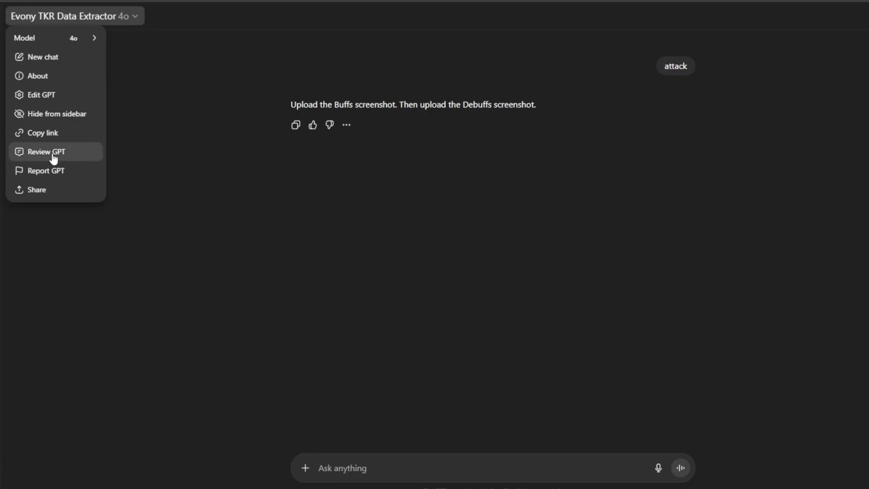